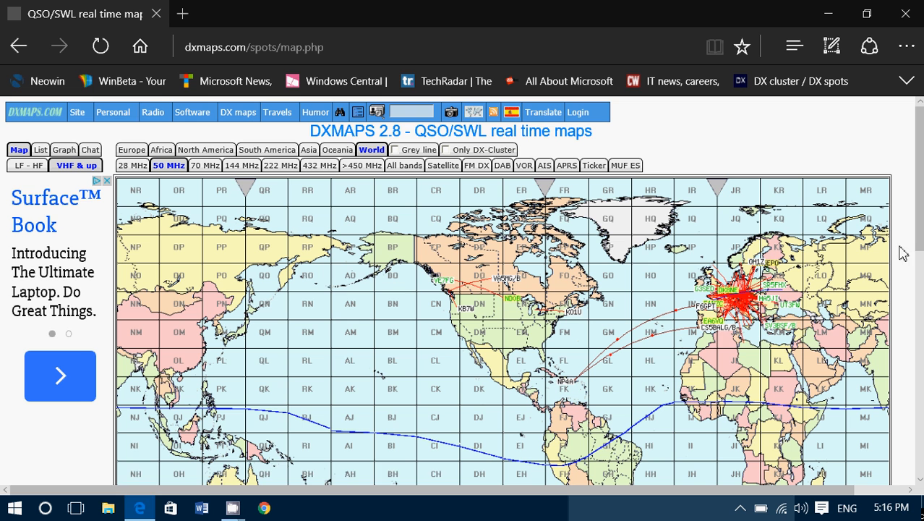
mouse_move(792, 372)
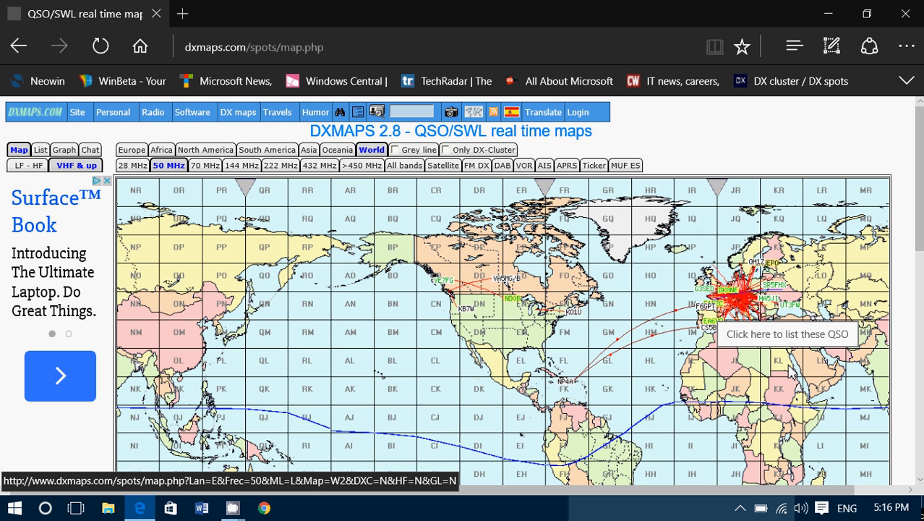
mouse_move(785, 373)
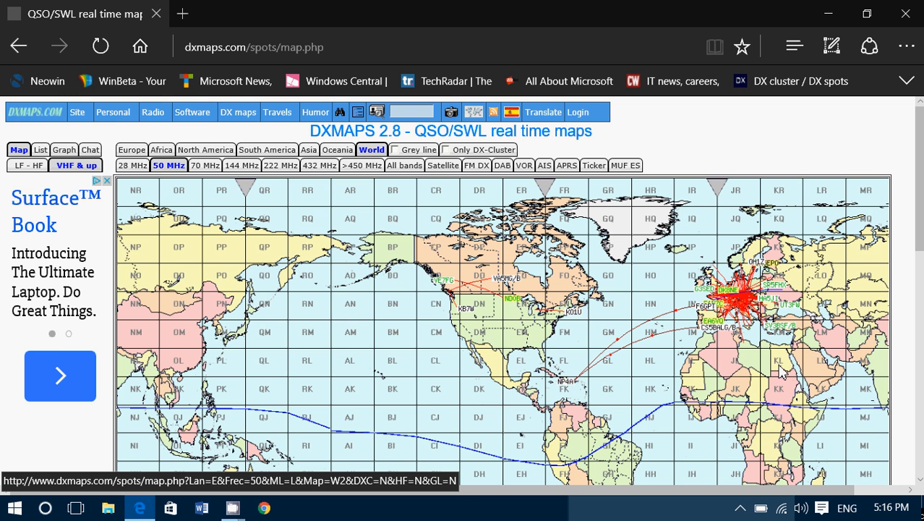
Switch the world map from VHF to the LF-HF bands, showing 10 m contacts
left_click(27, 165)
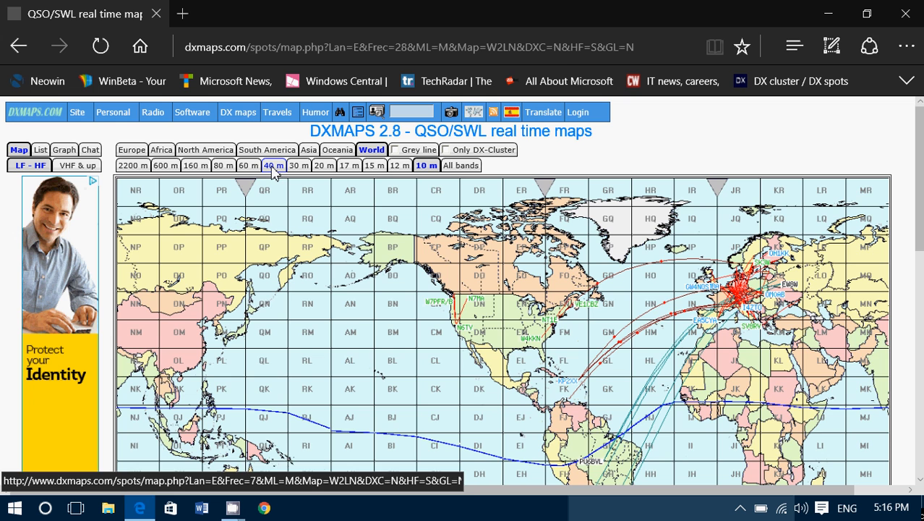
Show 40 m band contacts on the world map
left_click(274, 165)
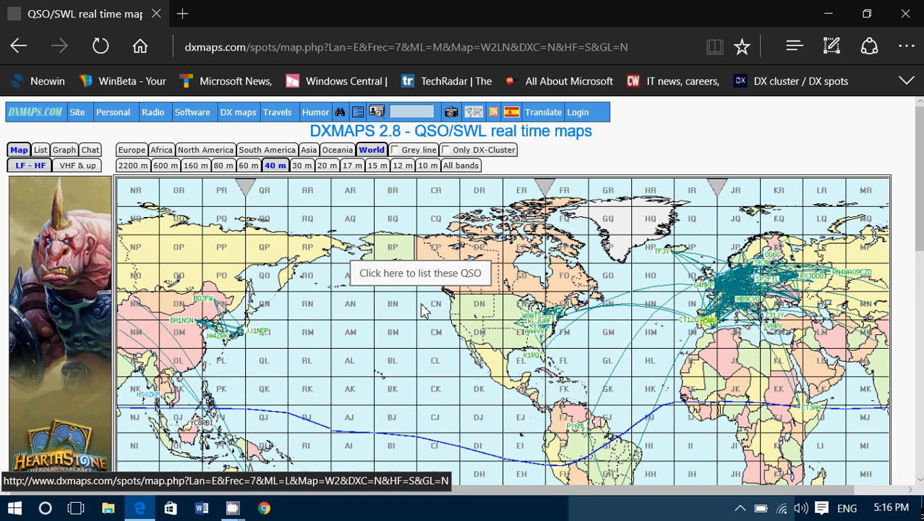
mouse_move(687, 339)
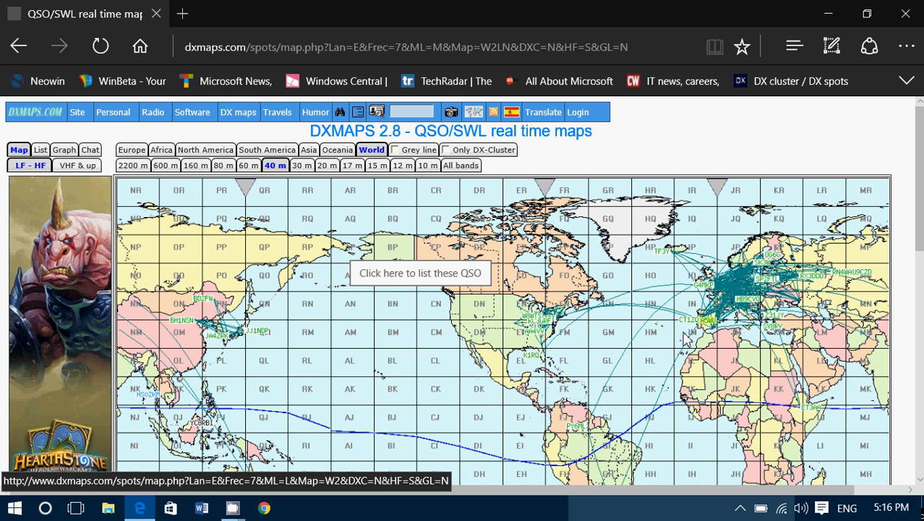
mouse_move(744, 275)
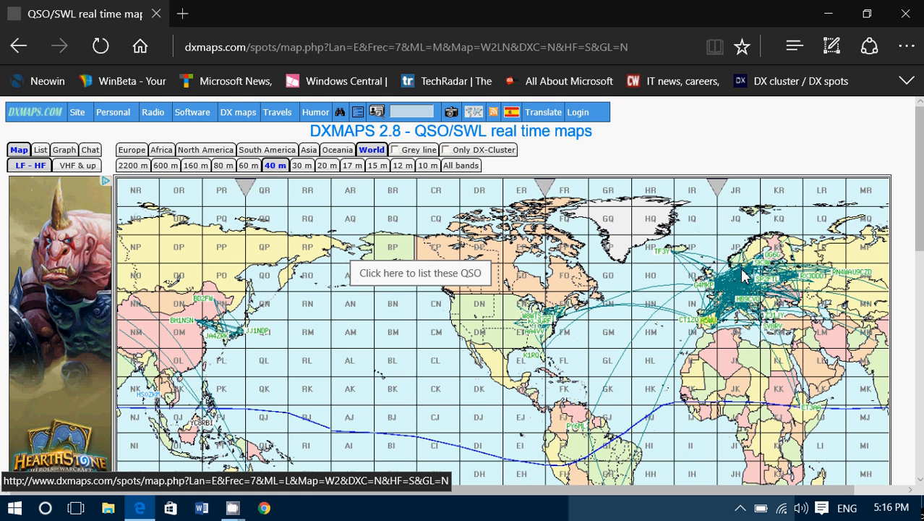
mouse_move(560, 308)
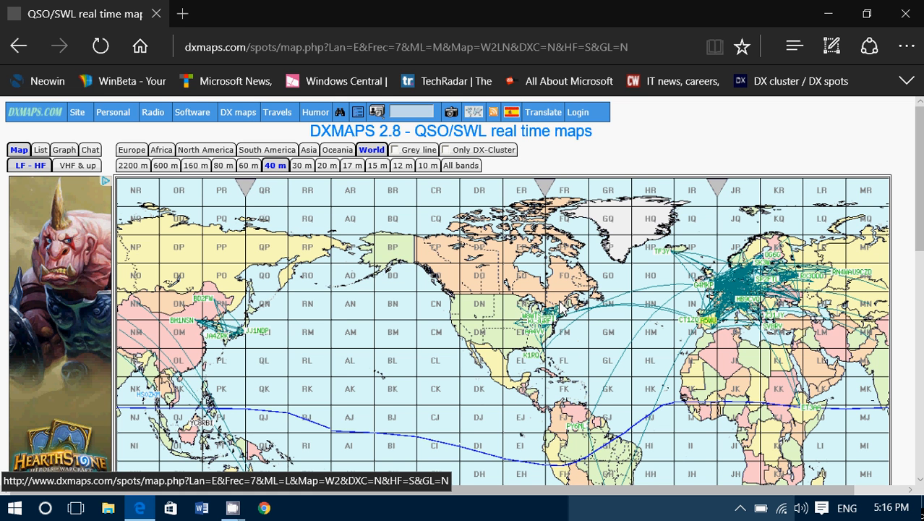
mouse_move(619, 345)
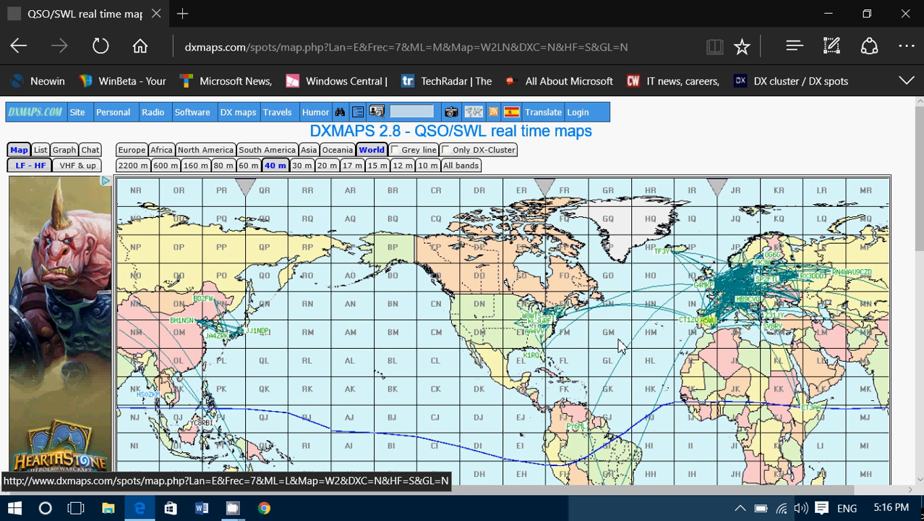
mouse_move(212, 203)
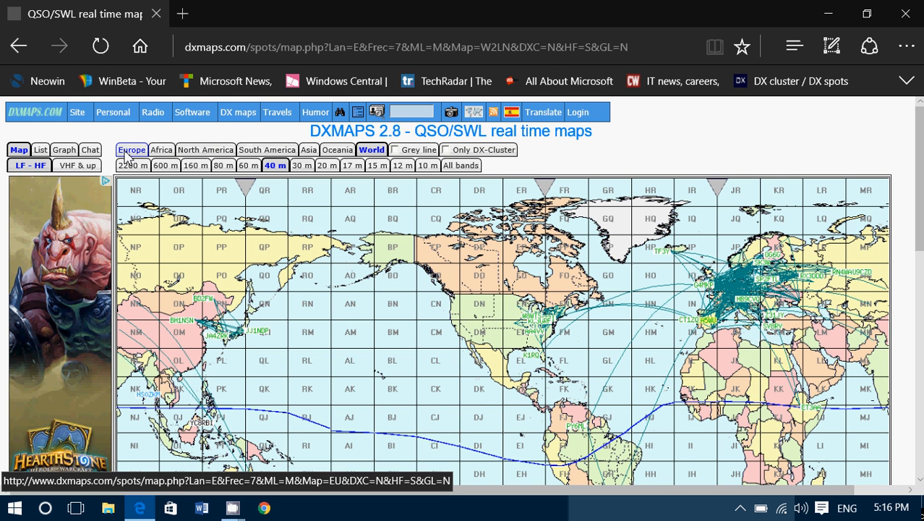
Narrow the 40 m map to Europe and list its QSOs as a text table
left_click(131, 150)
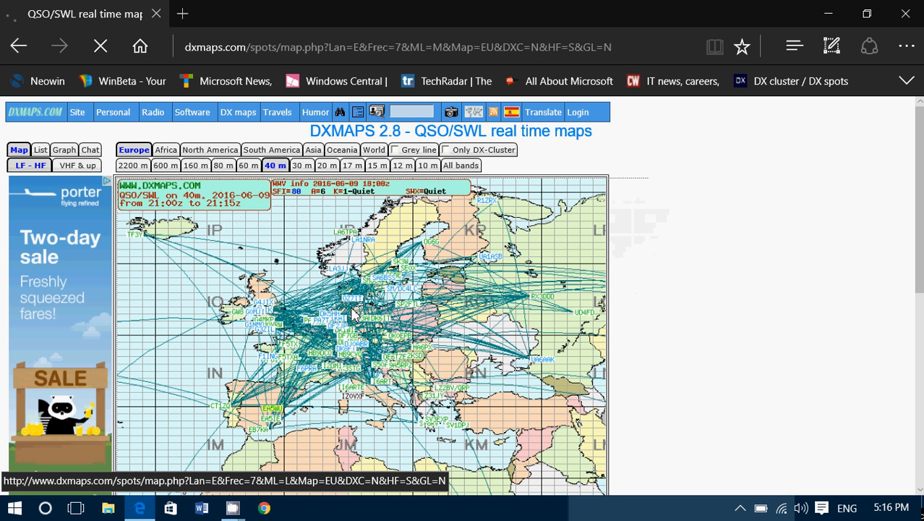
left_click(39, 150)
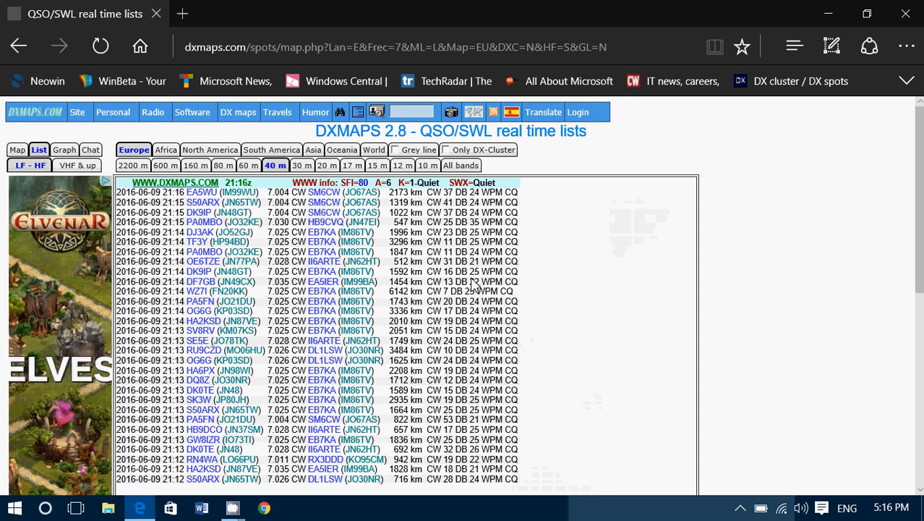
Scroll through the European 40 m QSO list, then request the map view
scroll("down", 3)
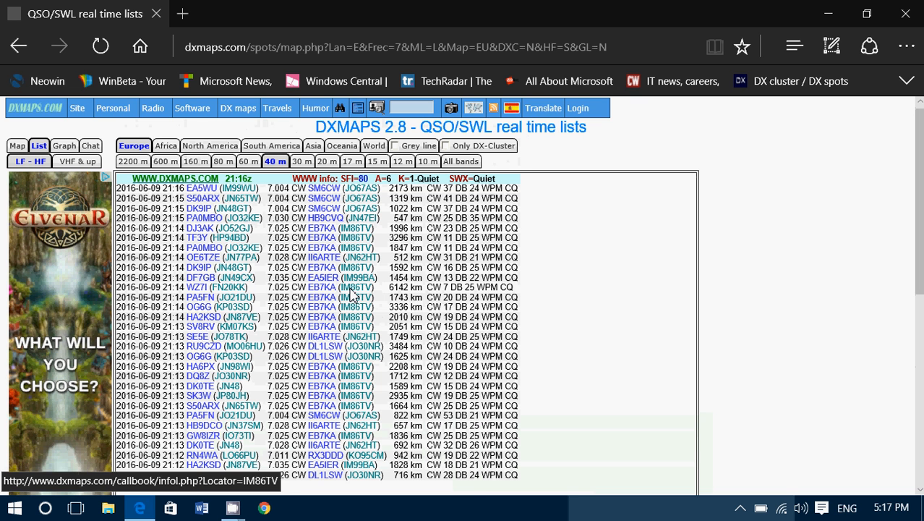
left_click(17, 146)
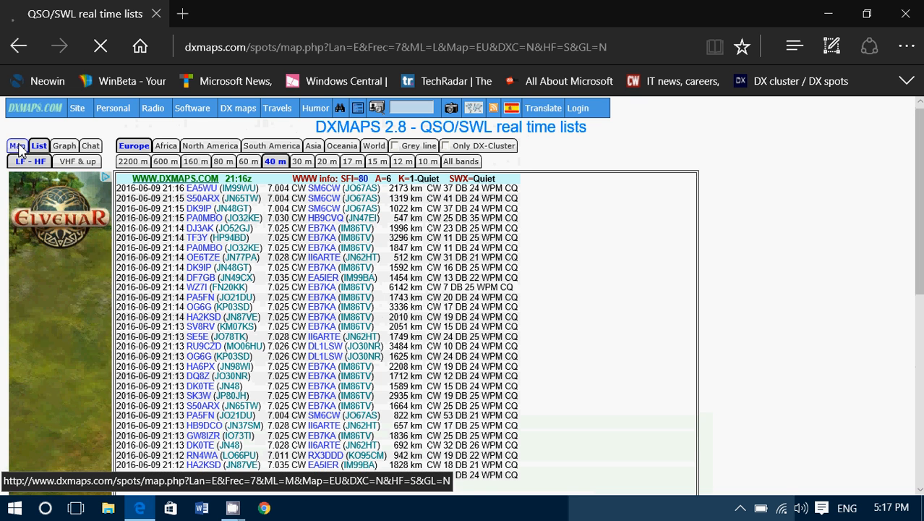
Bring back the Europe map and plot 10 m band QSOs
left_click(17, 145)
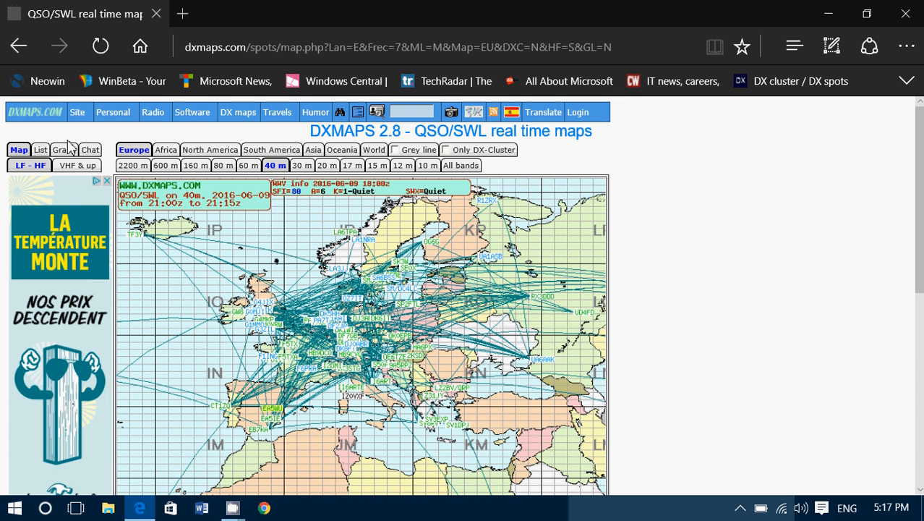
mouse_move(32, 181)
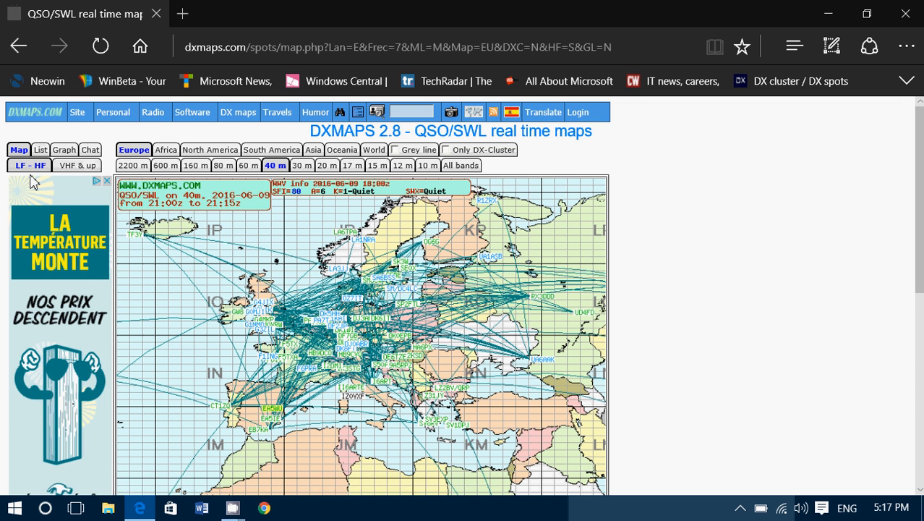
mouse_move(428, 165)
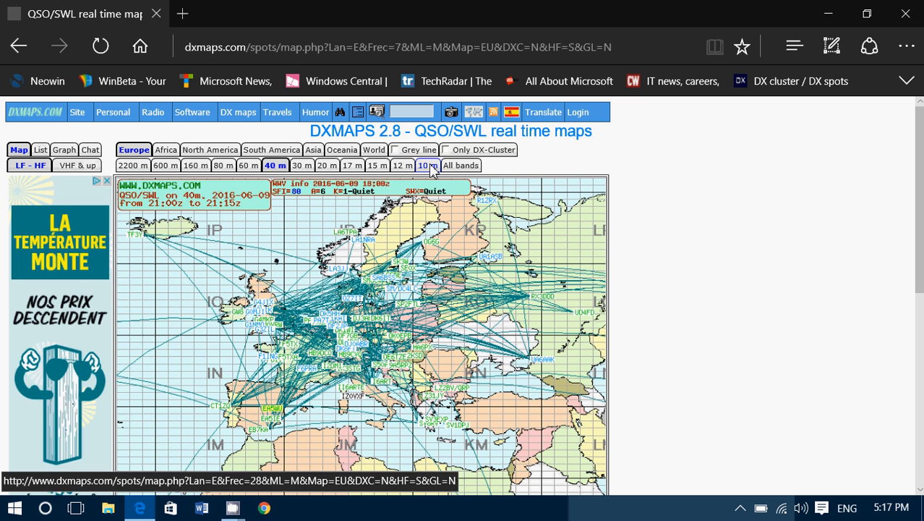
left_click(425, 166)
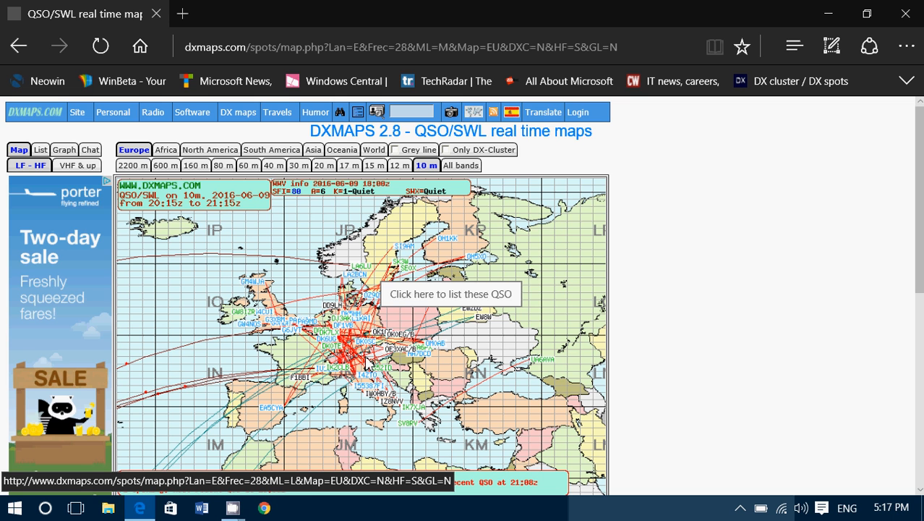
mouse_move(352, 369)
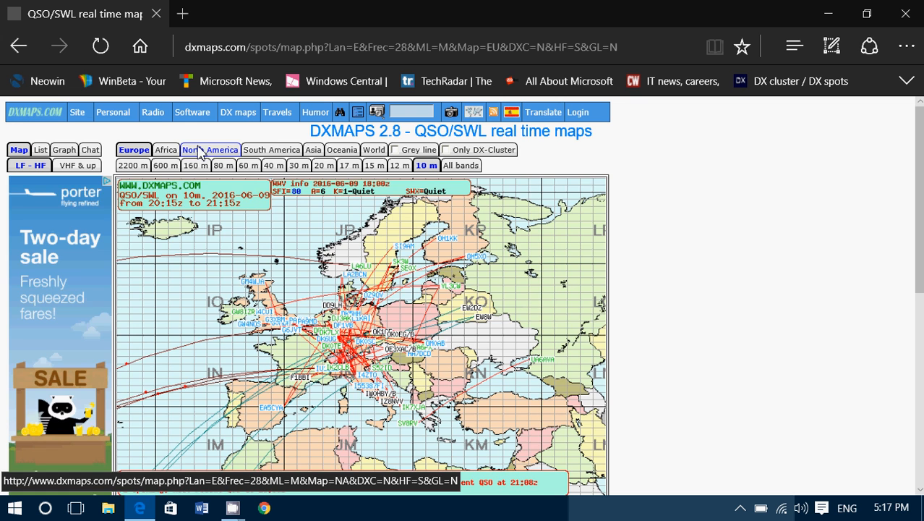
Move the 10 m map to North America
left_click(209, 150)
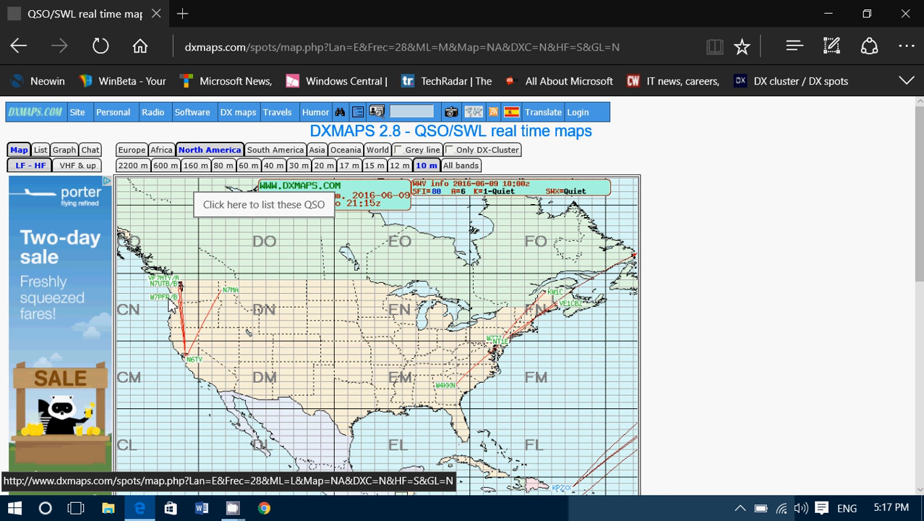
mouse_move(472, 394)
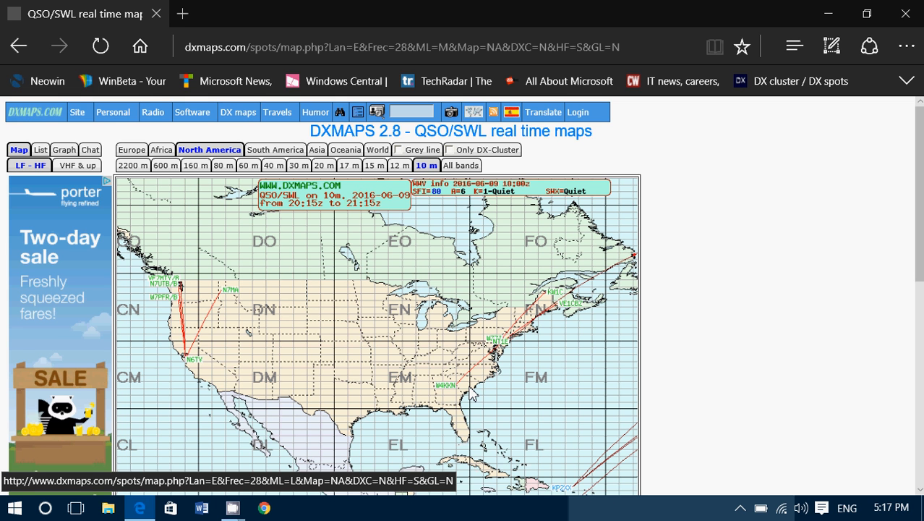
Switch the North America map to VHF, showing 50 MHz (6 m) contacts
left_click(76, 165)
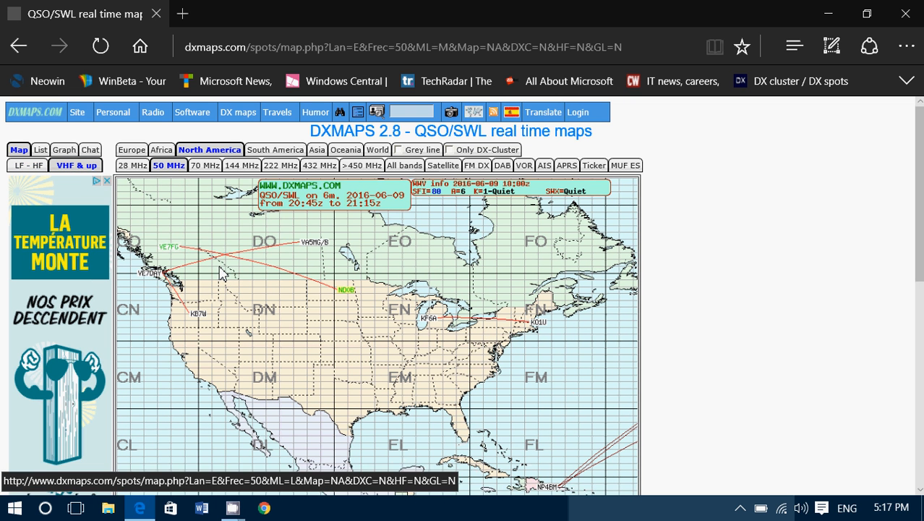
mouse_move(76, 165)
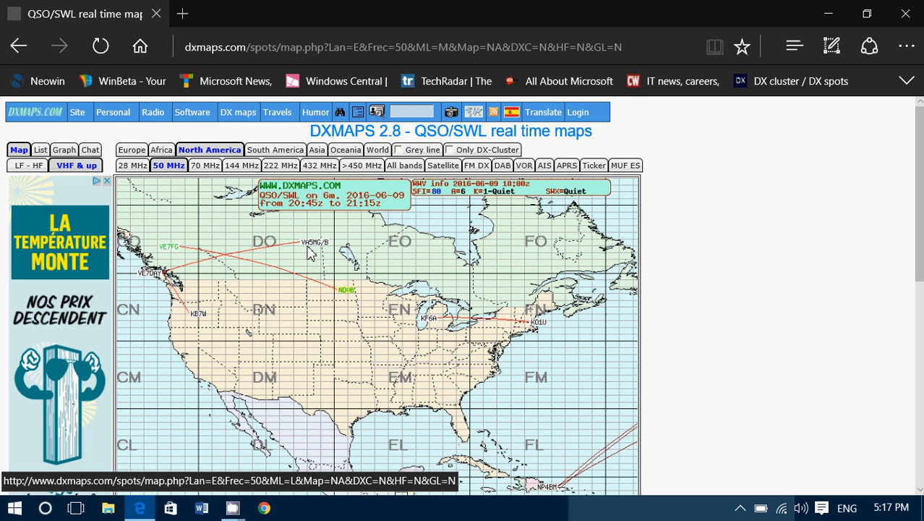
mouse_move(168, 261)
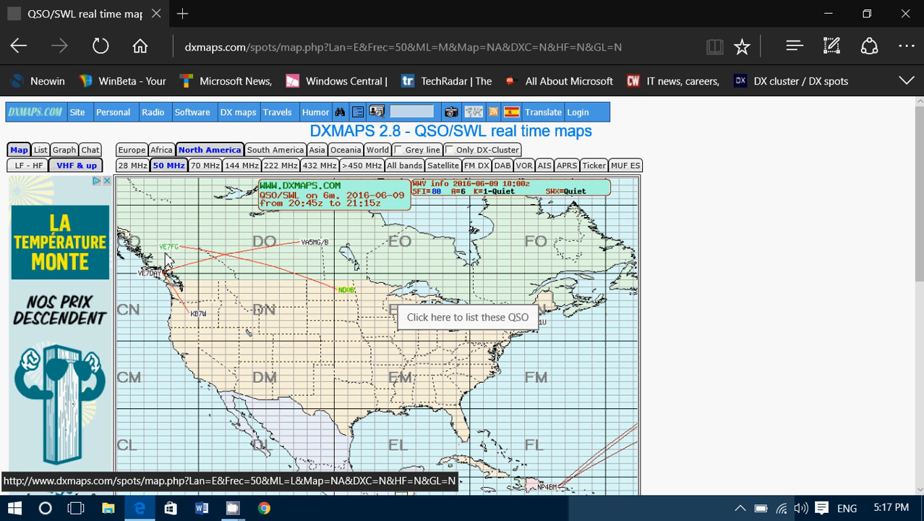
mouse_move(216, 262)
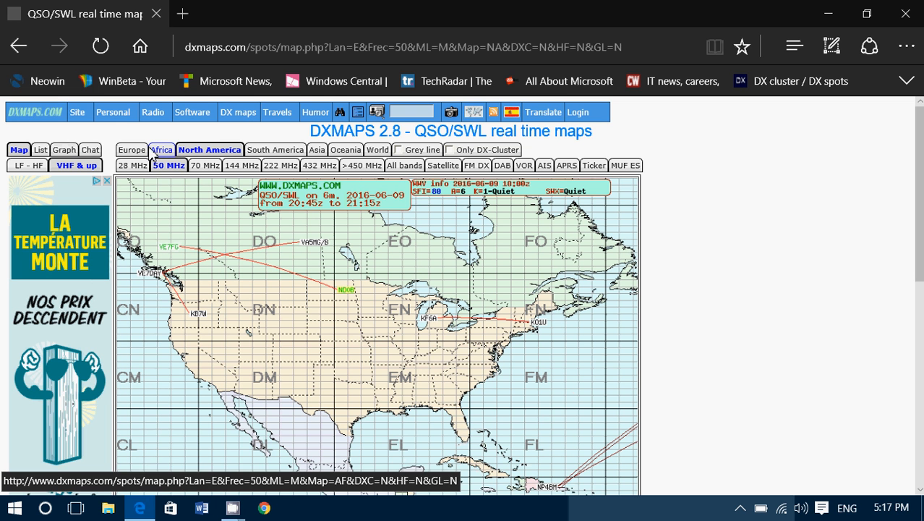
Move the 6 m map from North America to Europe
left_click(131, 149)
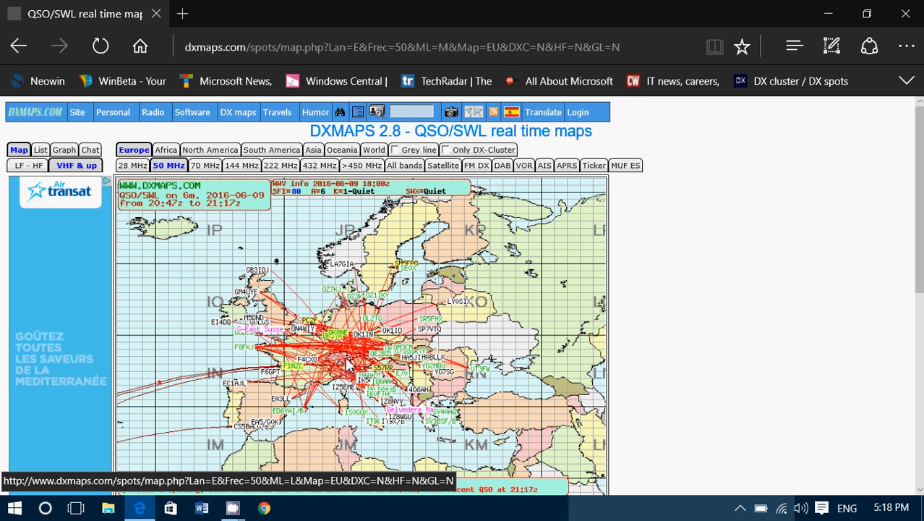
mouse_move(293, 272)
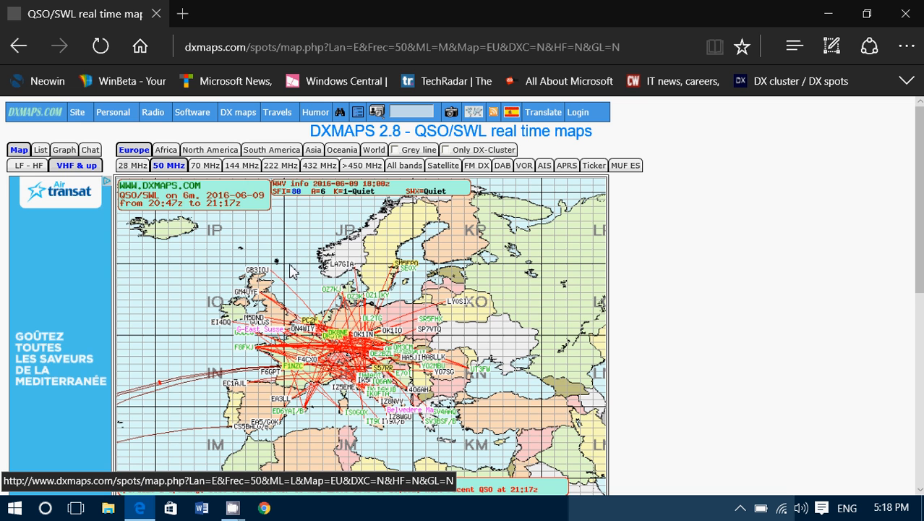
List Europe's 6 m QSOs, then switch the list to the 70 MHz band
left_click(39, 150)
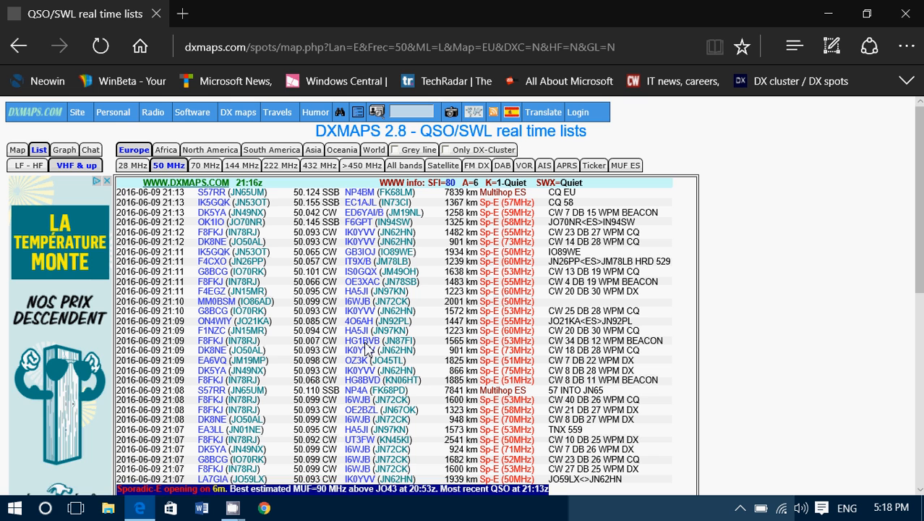
mouse_move(142, 217)
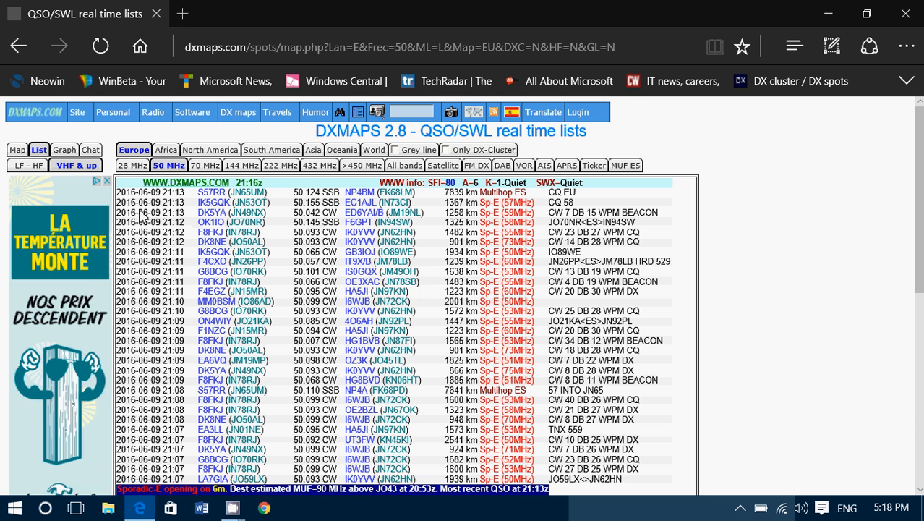
mouse_move(320, 253)
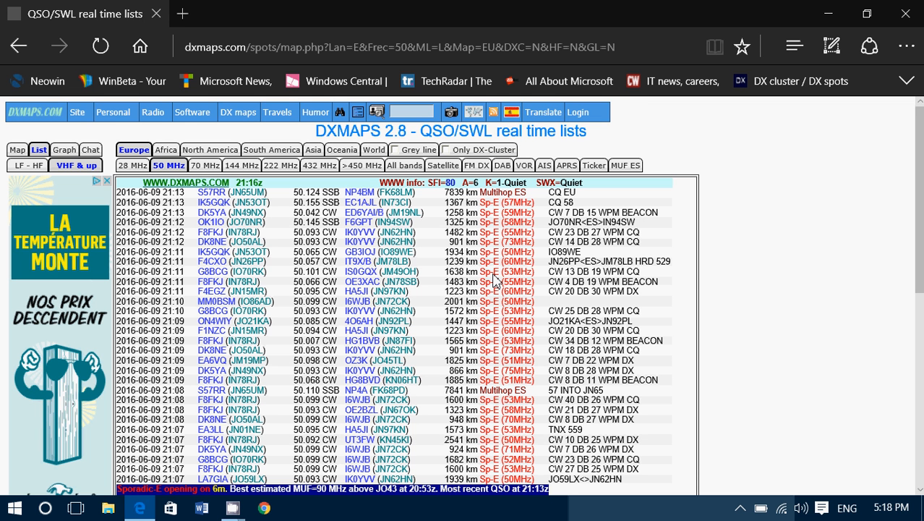
mouse_move(476, 397)
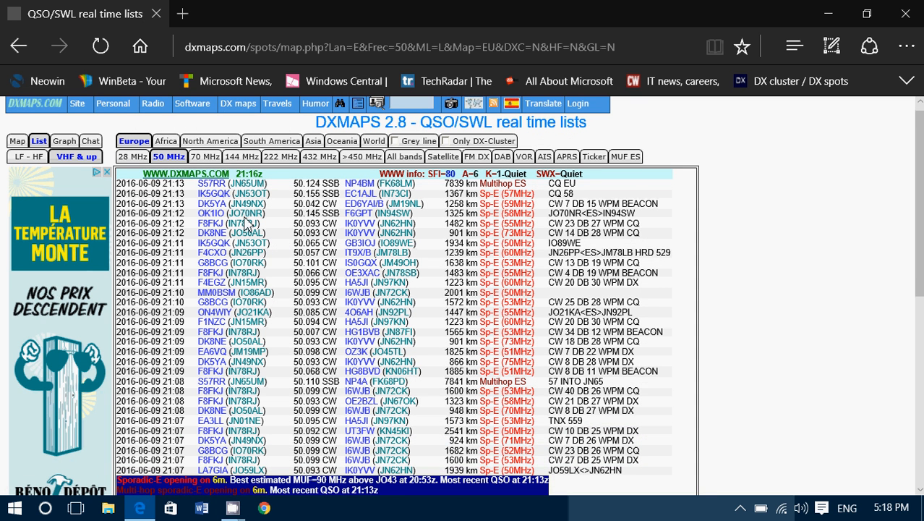
left_click(205, 156)
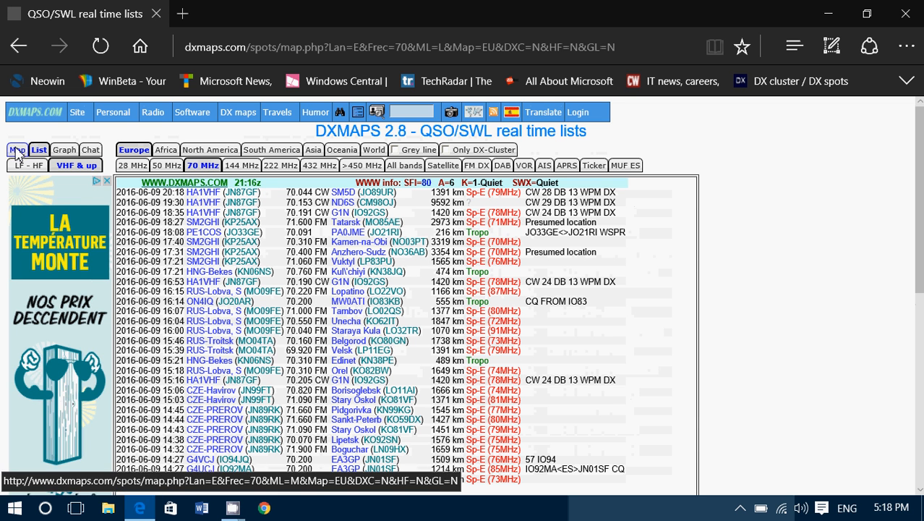
Return to the Europe map and plot 50 MHz contacts after briefly viewing 144 MHz
left_click(18, 150)
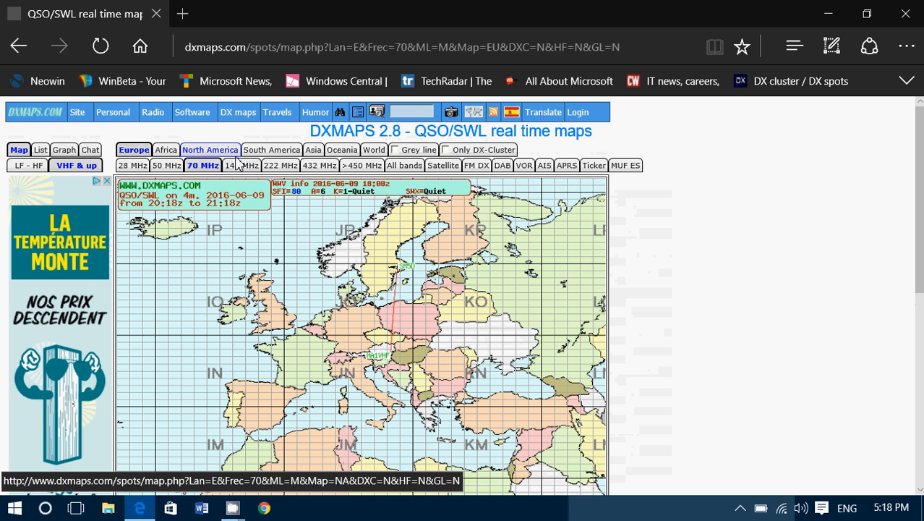
left_click(240, 165)
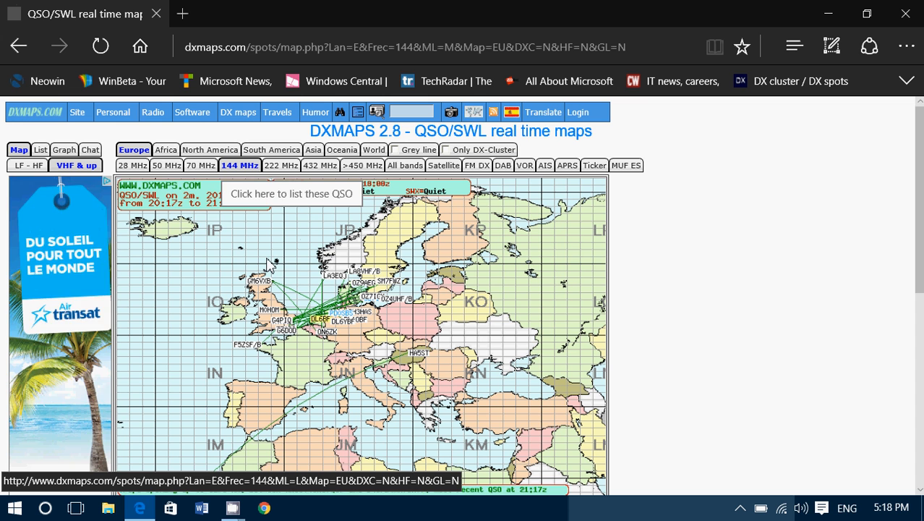
left_click(157, 165)
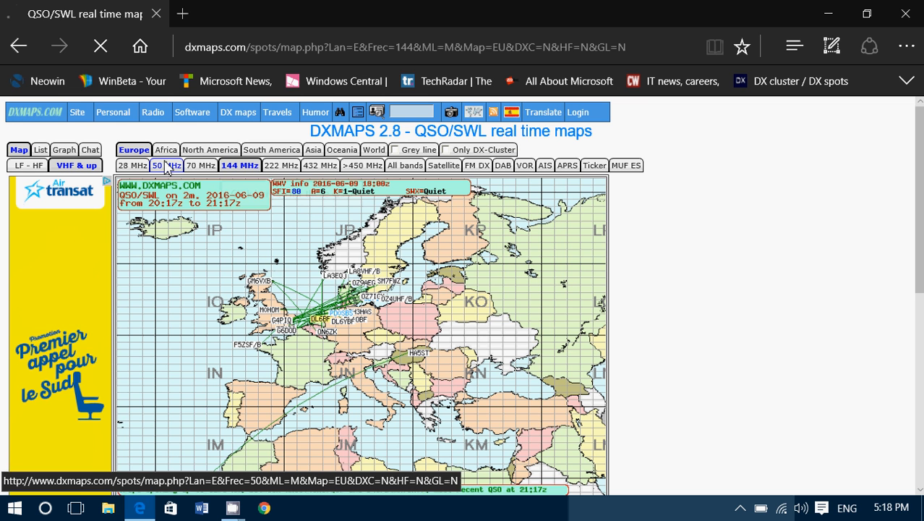
left_click(169, 165)
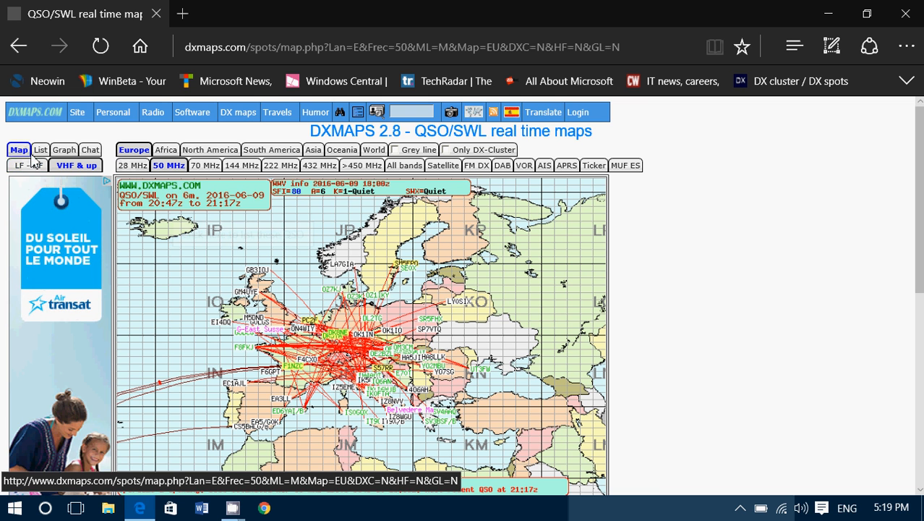
left_click(210, 150)
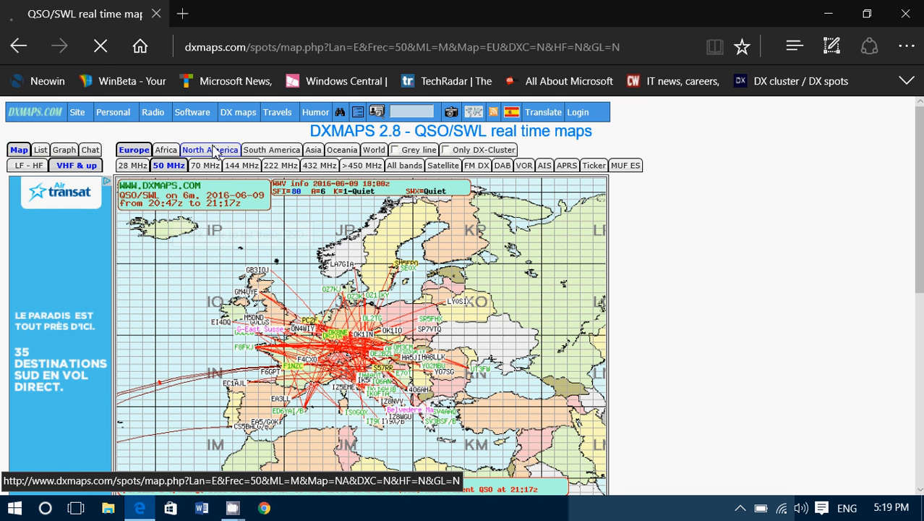
Show 20 m LF-HF QSOs over North America and list them
left_click(210, 149)
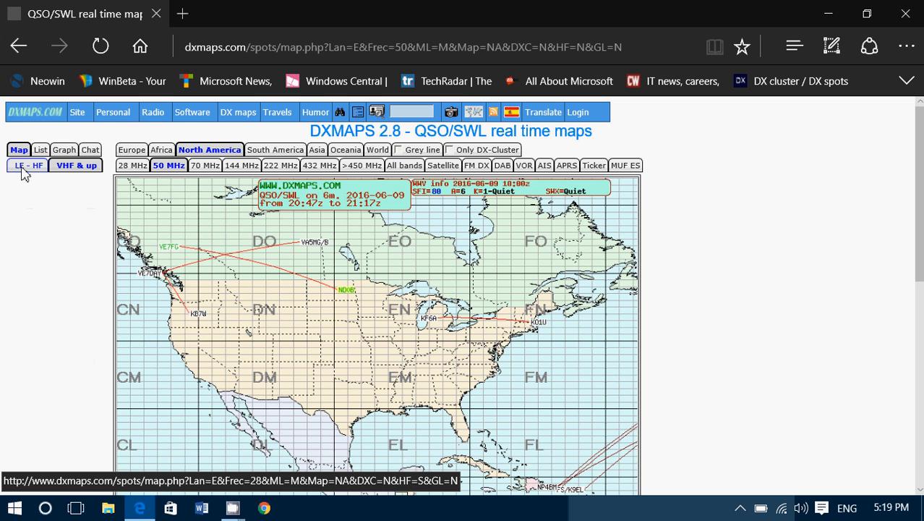
left_click(27, 165)
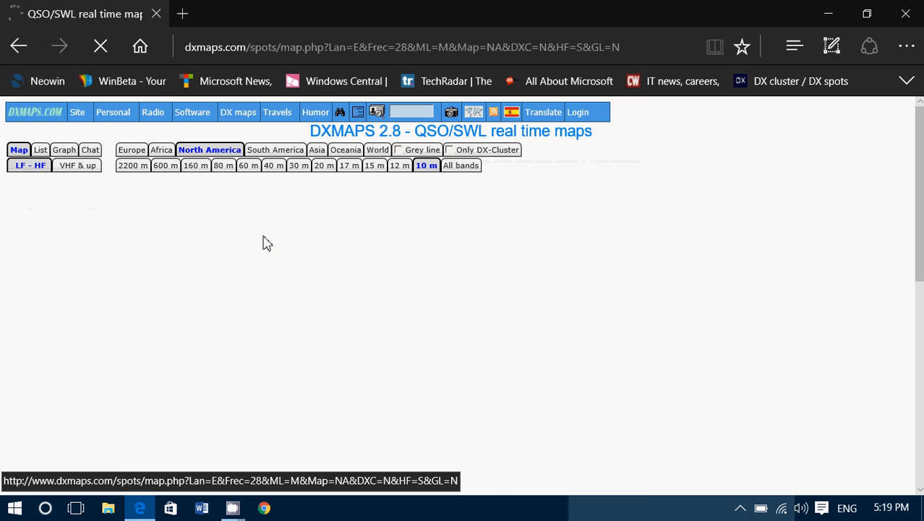
left_click(323, 164)
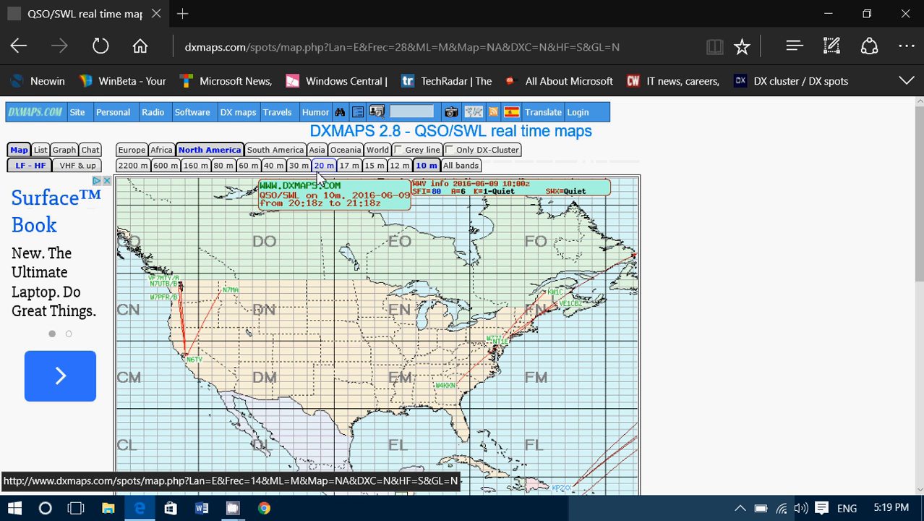
left_click(324, 165)
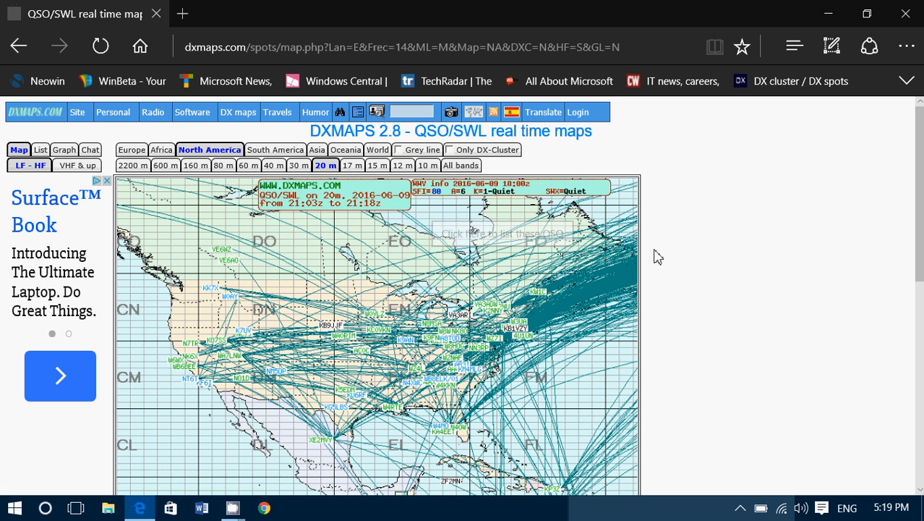
mouse_move(291, 345)
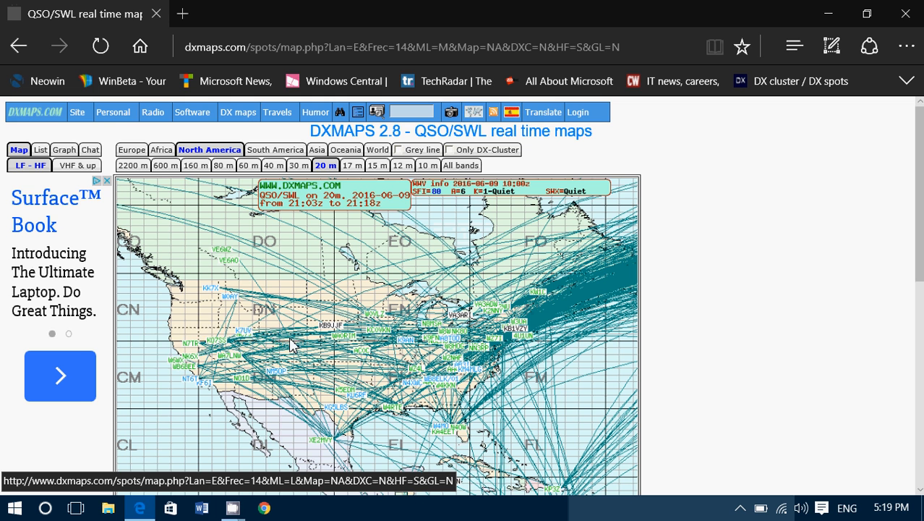
mouse_move(322, 319)
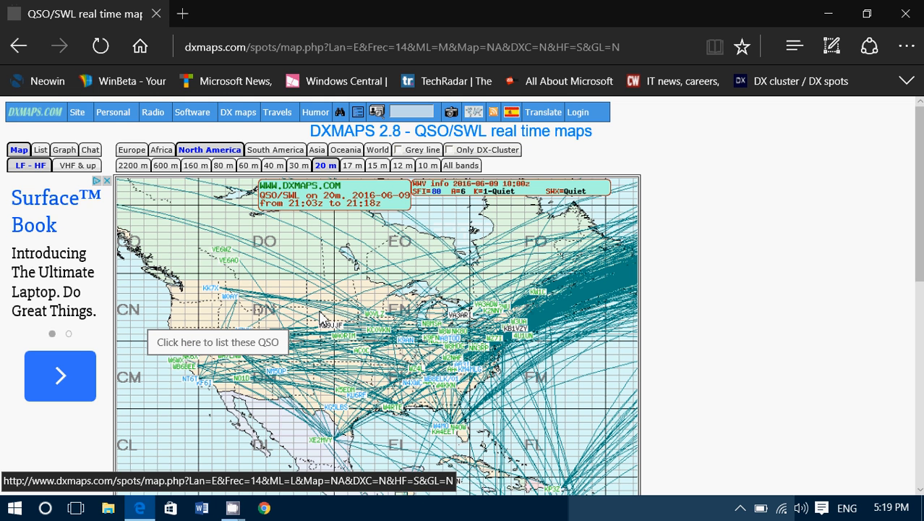
mouse_move(394, 334)
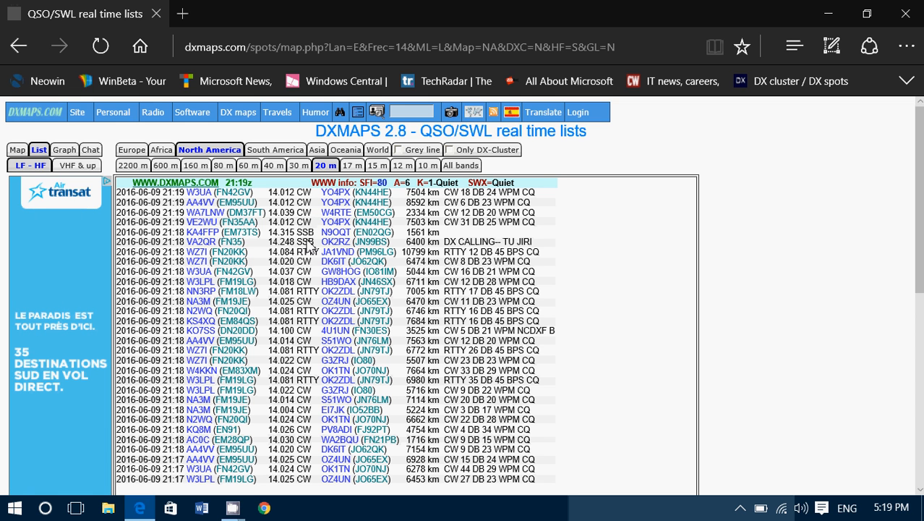
scroll("down", 3)
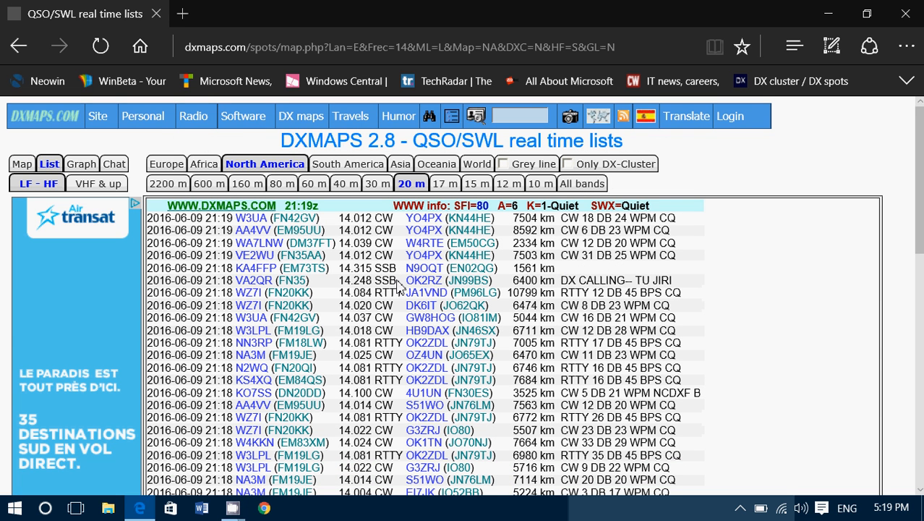
mouse_move(253, 297)
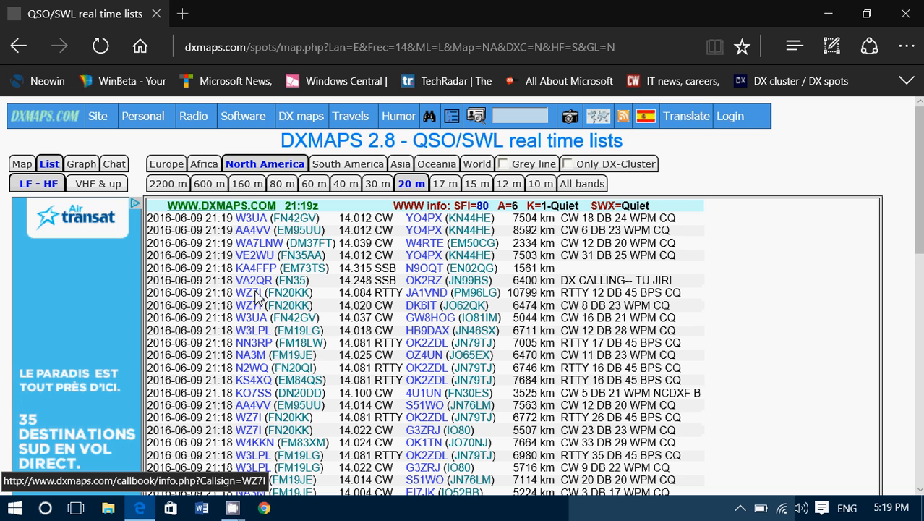
mouse_move(253, 280)
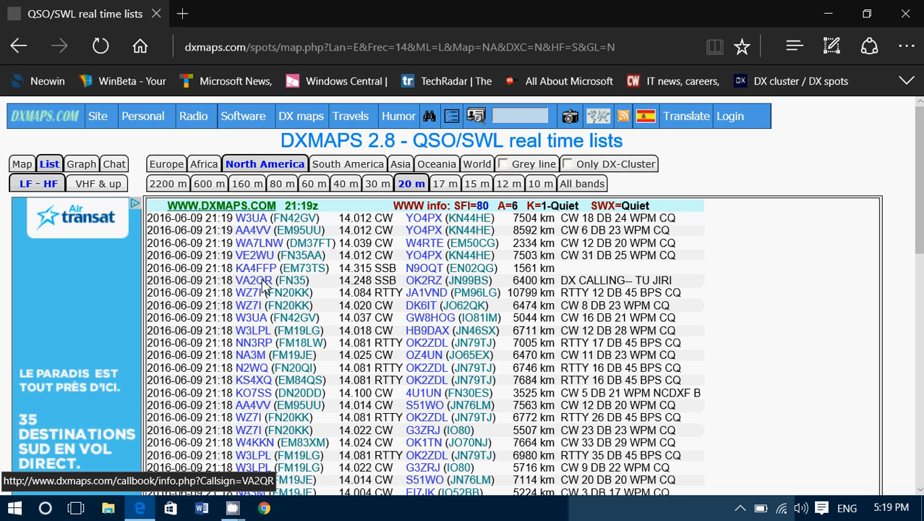
mouse_move(426, 284)
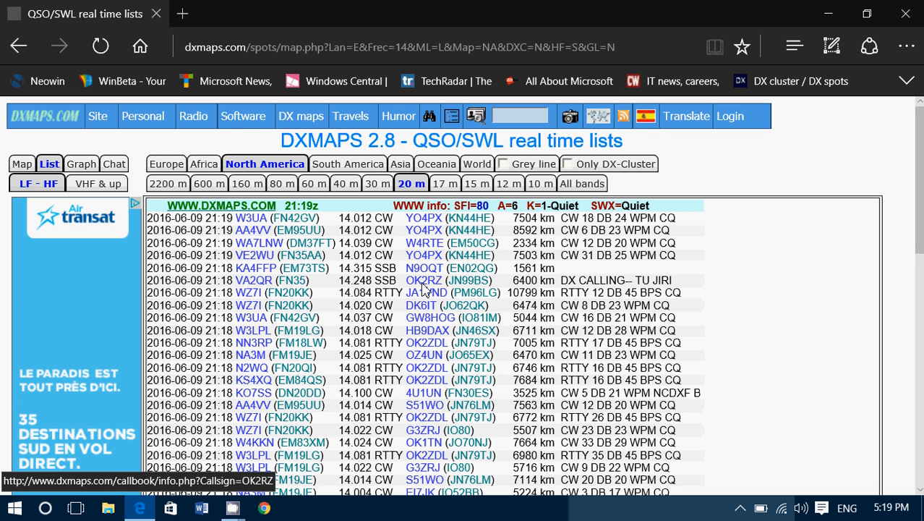
mouse_move(427, 287)
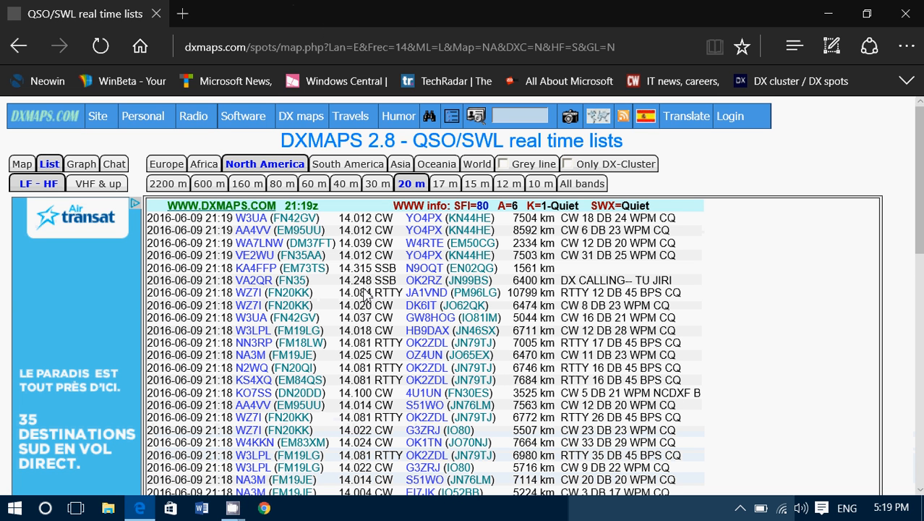
mouse_move(405, 325)
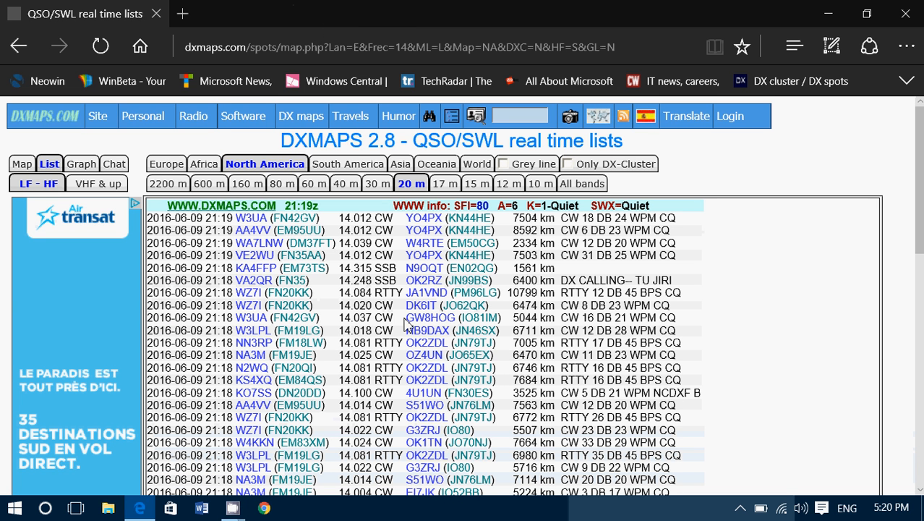
mouse_move(254, 281)
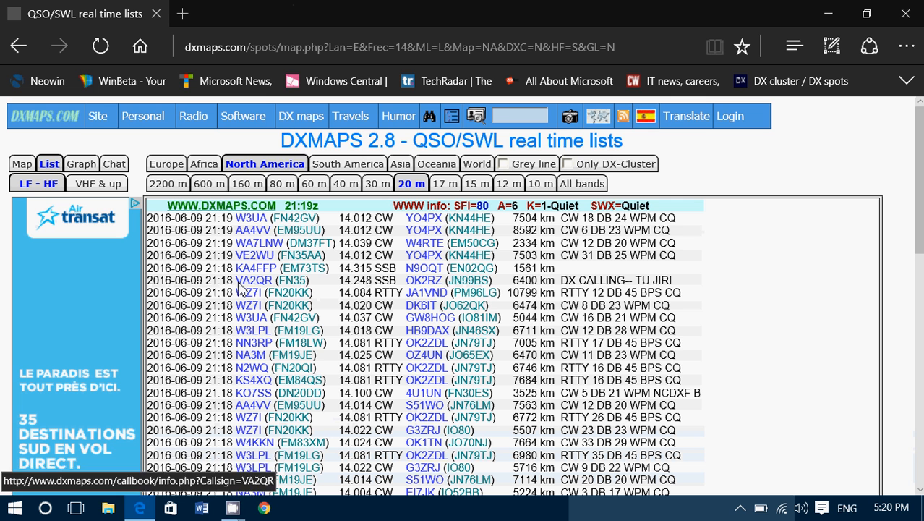
mouse_move(248, 292)
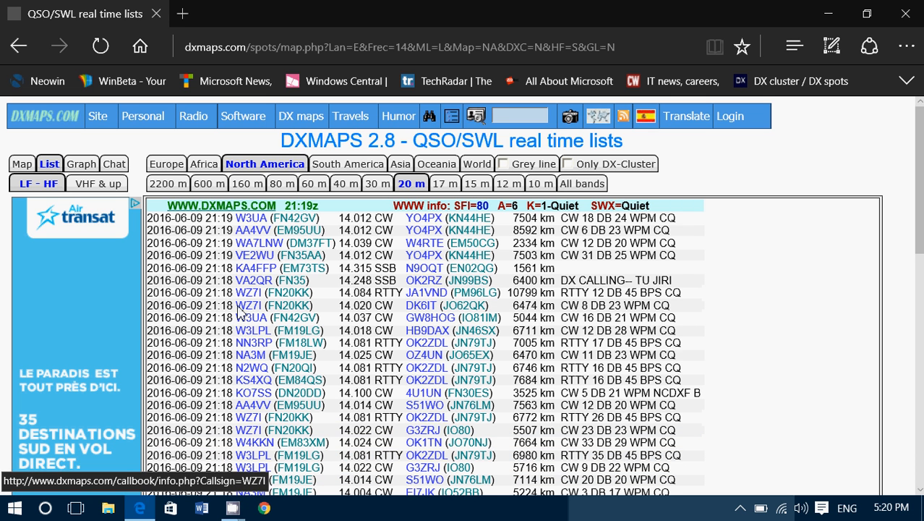
mouse_move(259, 289)
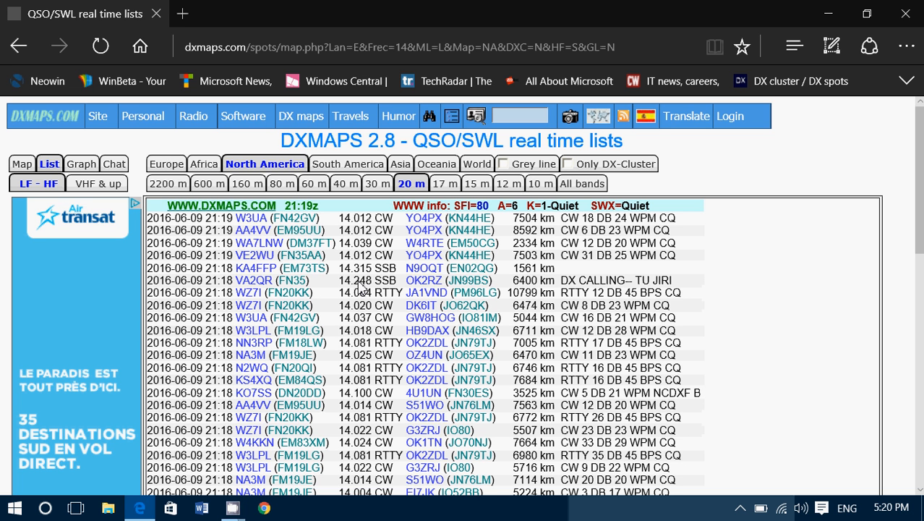
left_click(301, 116)
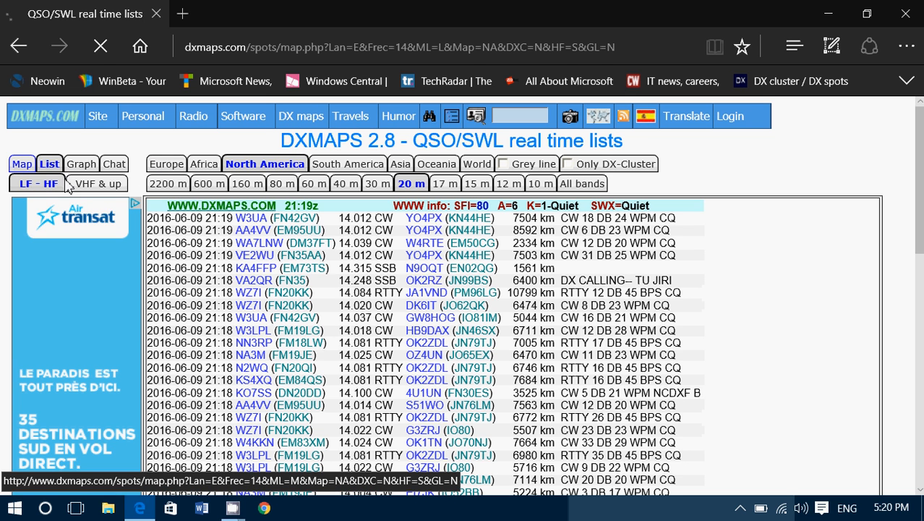
Return to the 20 m North America Map view and scroll down the page
left_click(23, 164)
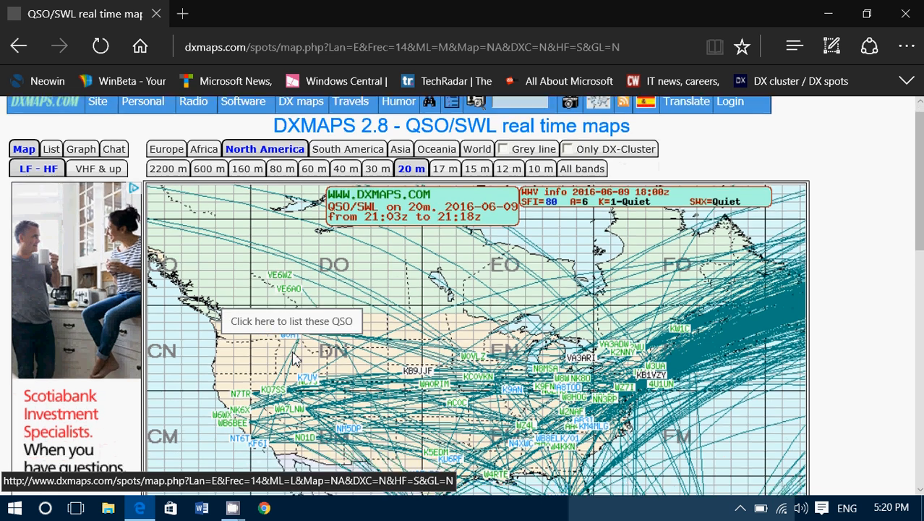
scroll("down", 3)
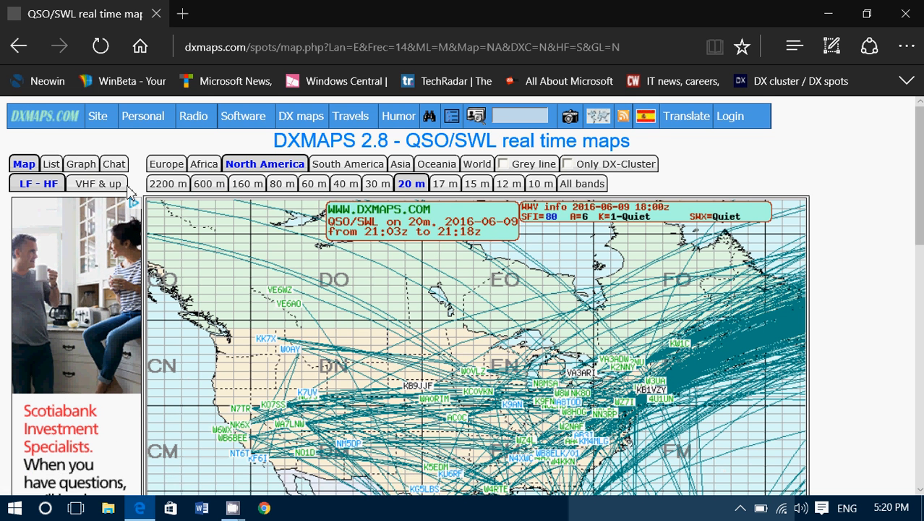
mouse_move(98, 183)
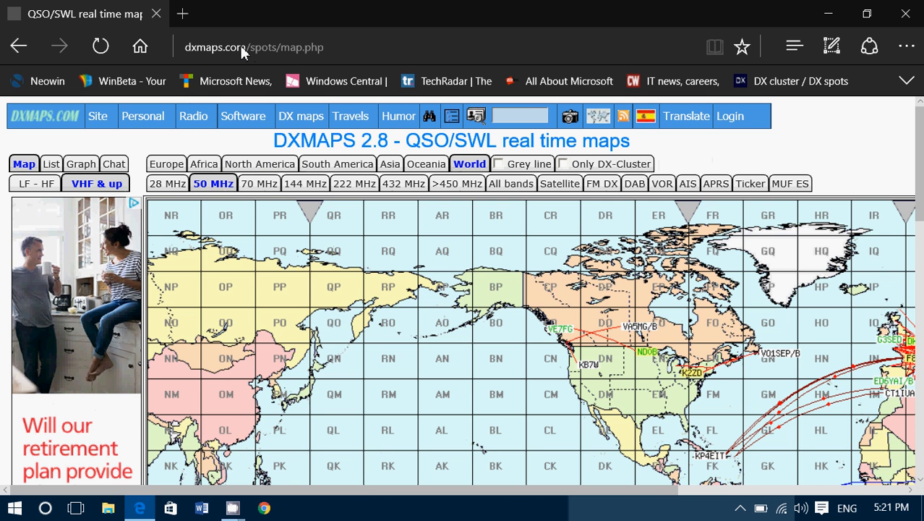
Select the current DXMaps URL in the address bar
left_click(253, 46)
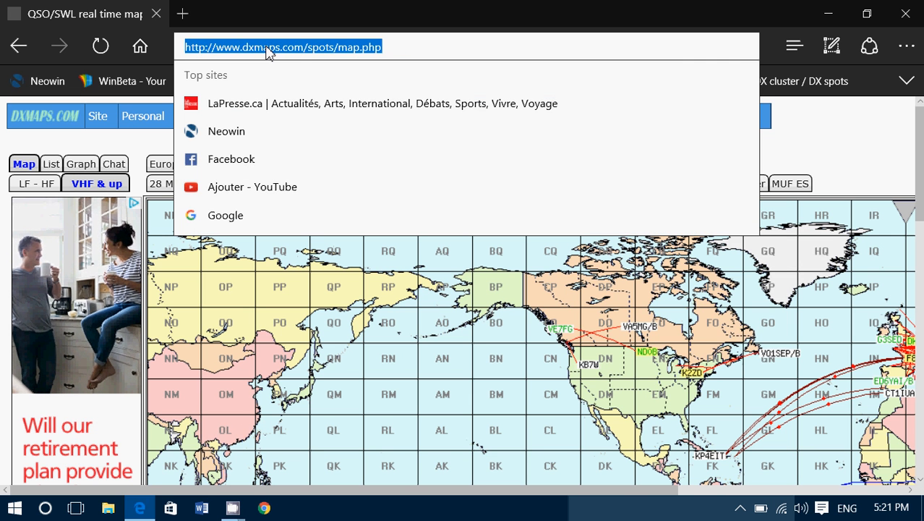
mouse_move(396, 316)
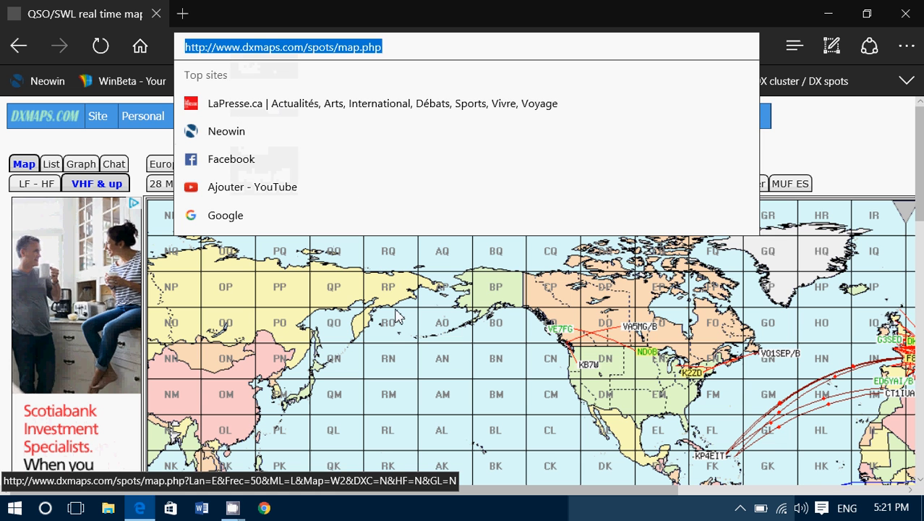